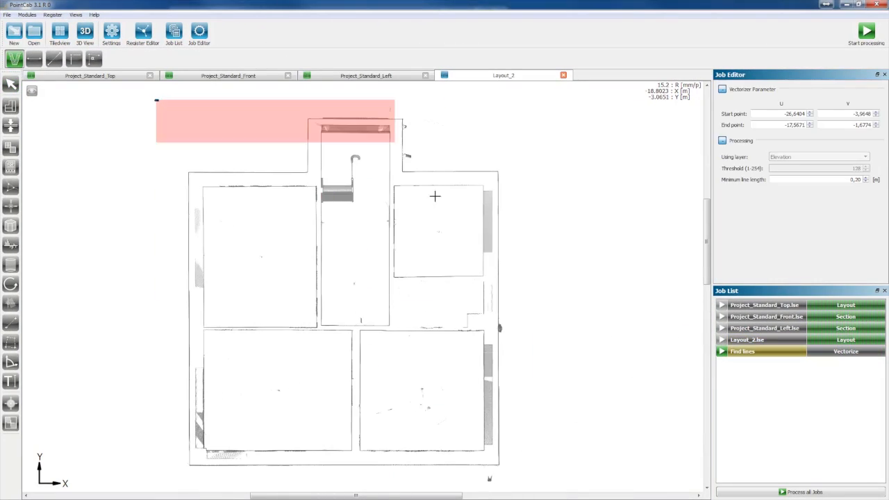
- Run the 'Find lines' Vectorize job on Layout_2, queuing the Vectorize_0.dwg export
left_click(867, 31)
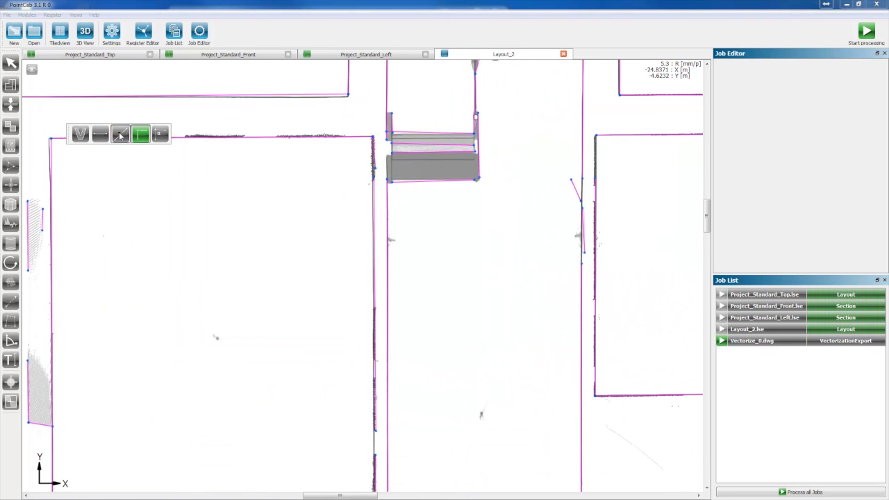
- Toggle the vectorizer toolbar to engage a line-editing mode over the wall lines
left_click(119, 133)
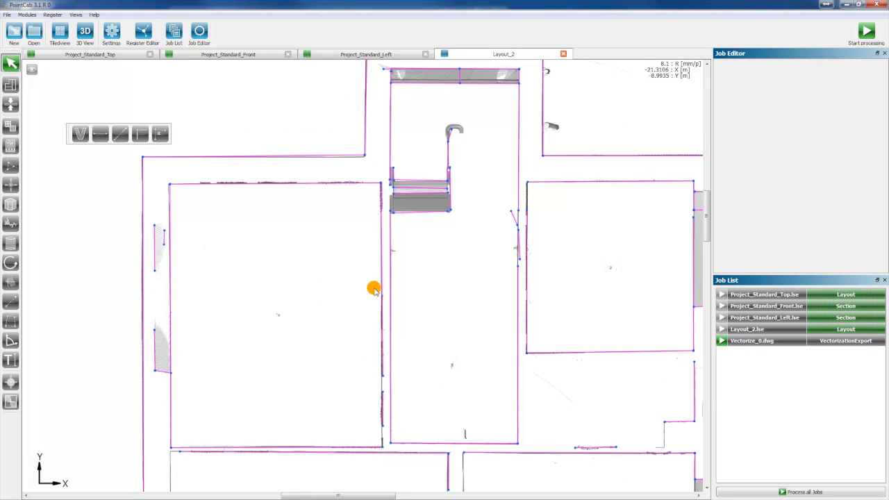
left_click(120, 134)
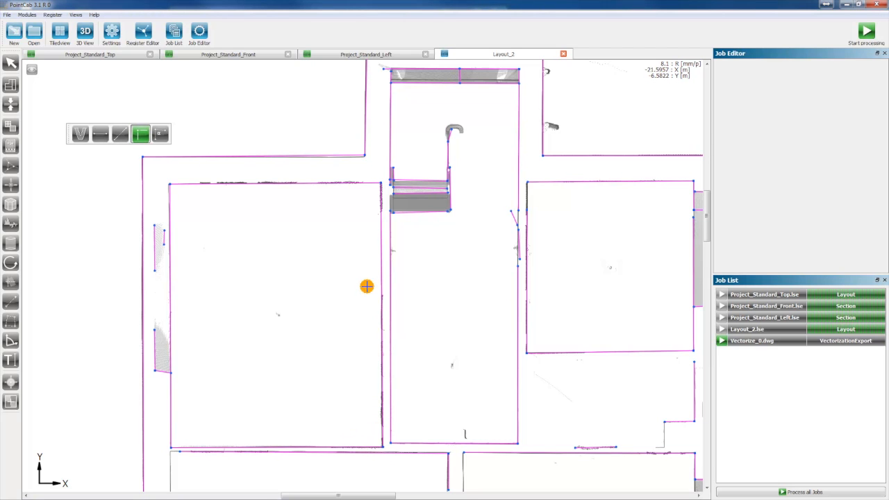
mouse_move(202, 118)
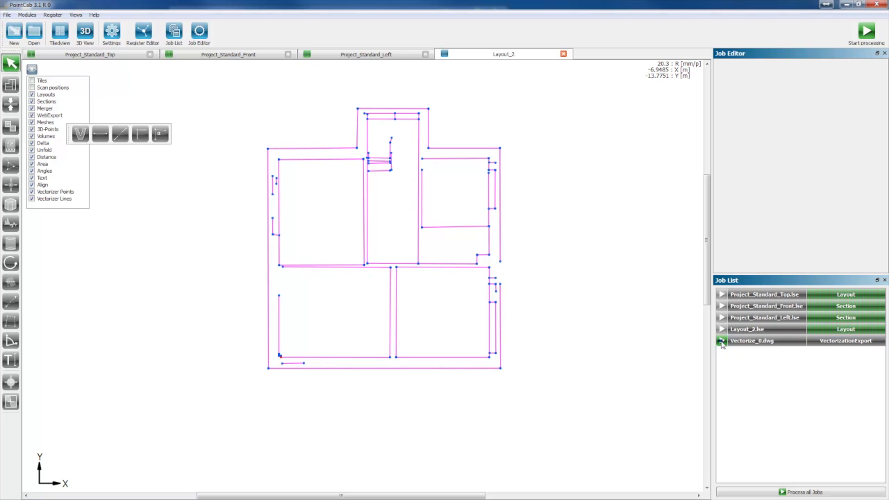
- Run the Vectorize_0.dwg export job and bring up its context menu
left_click(866, 30)
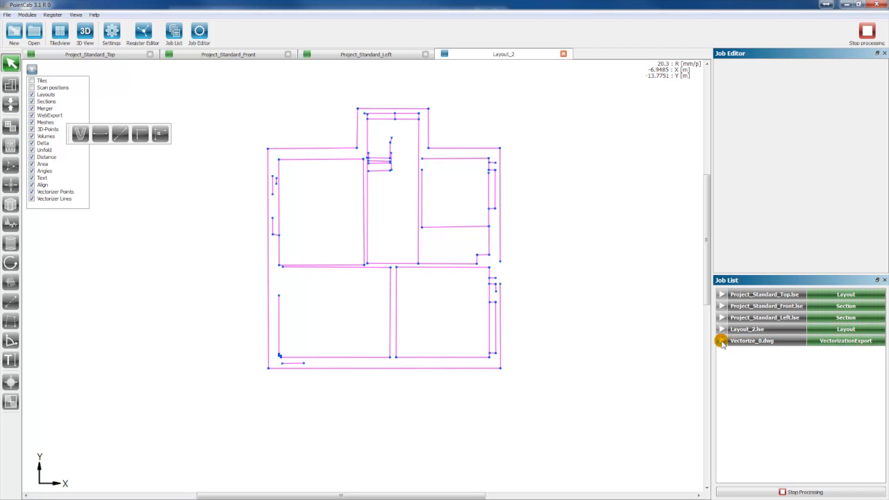
right_click(751, 340)
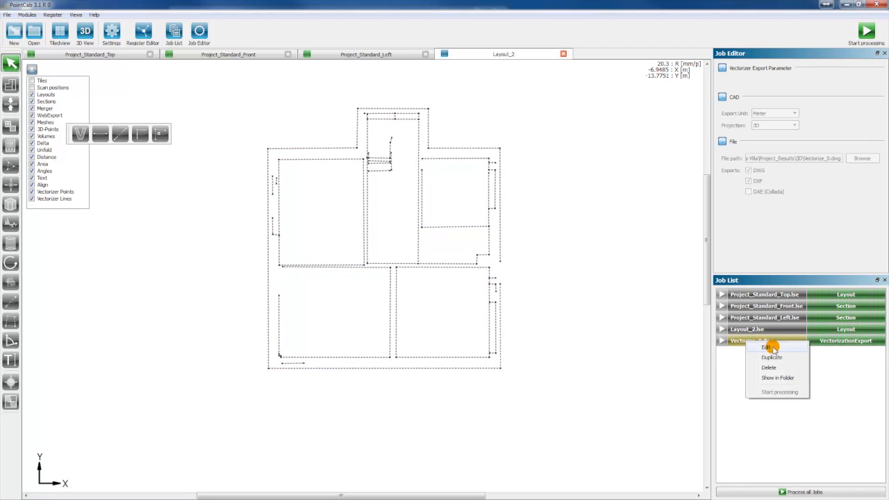
mouse_move(773, 378)
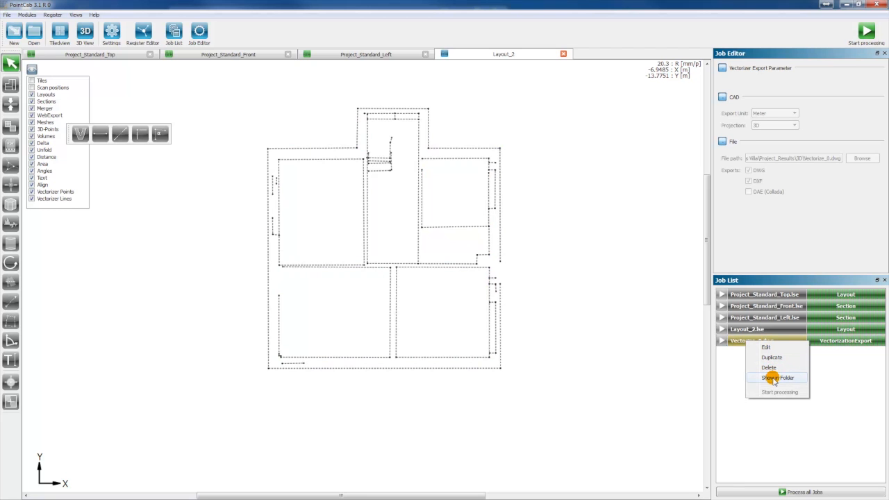
- Open the folder and launch Vectorize_0.dwg with DWG TrueView
left_click(777, 378)
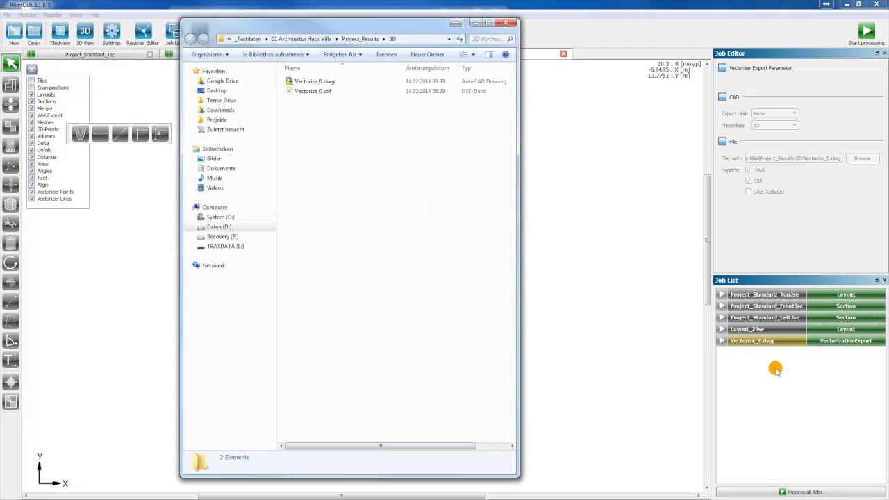
right_click(314, 82)
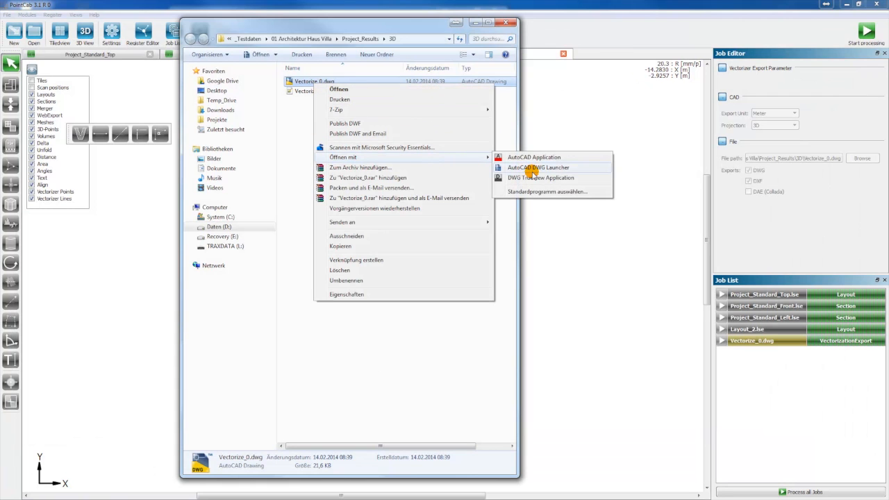
left_click(538, 164)
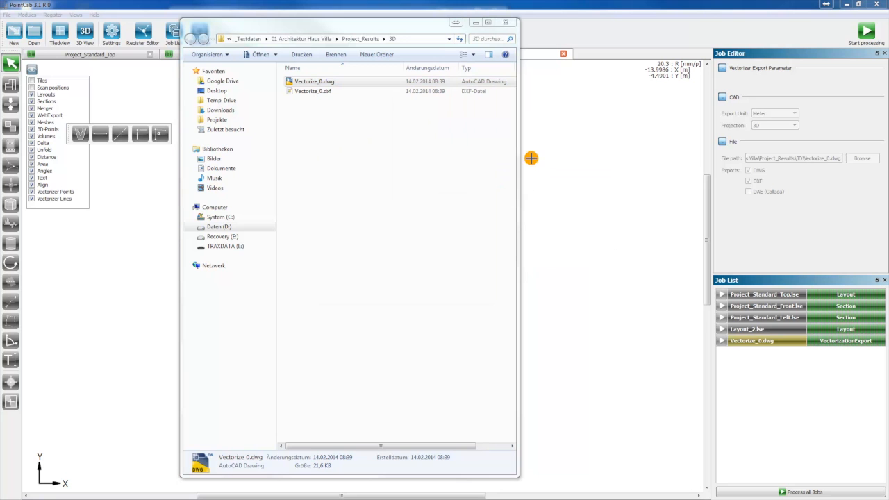
double_click(314, 82)
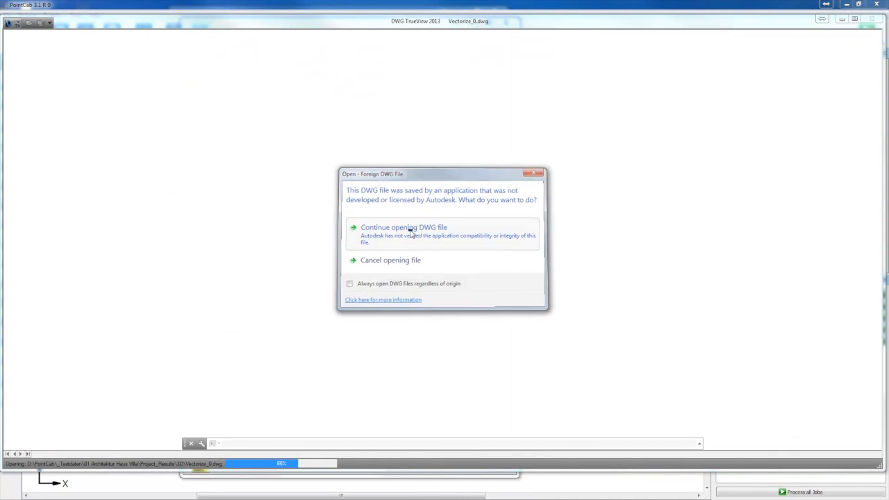
- Continue opening Vectorize_0.dwg, zoom to extents, and open the Measure dropdown
left_click(404, 227)
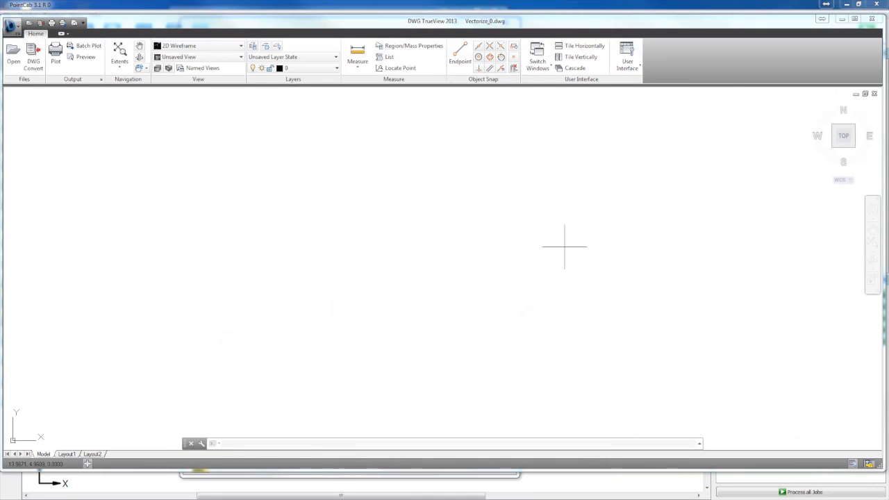
mouse_move(873, 244)
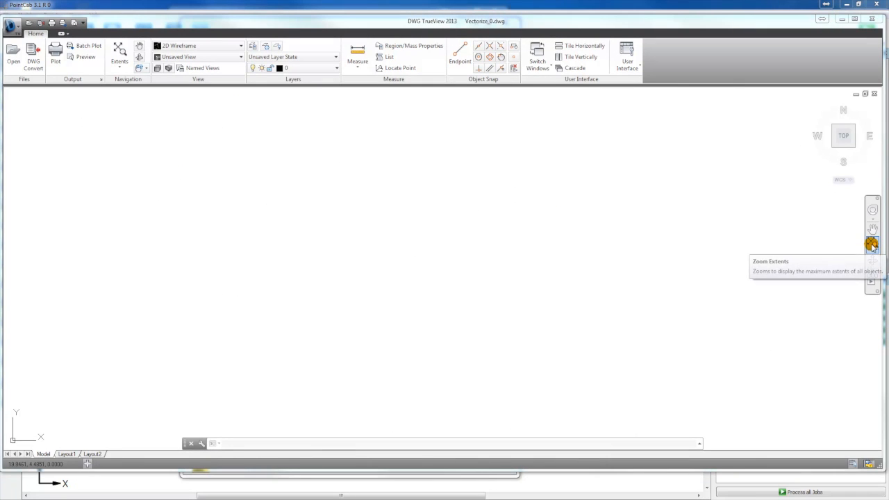
left_click(872, 244)
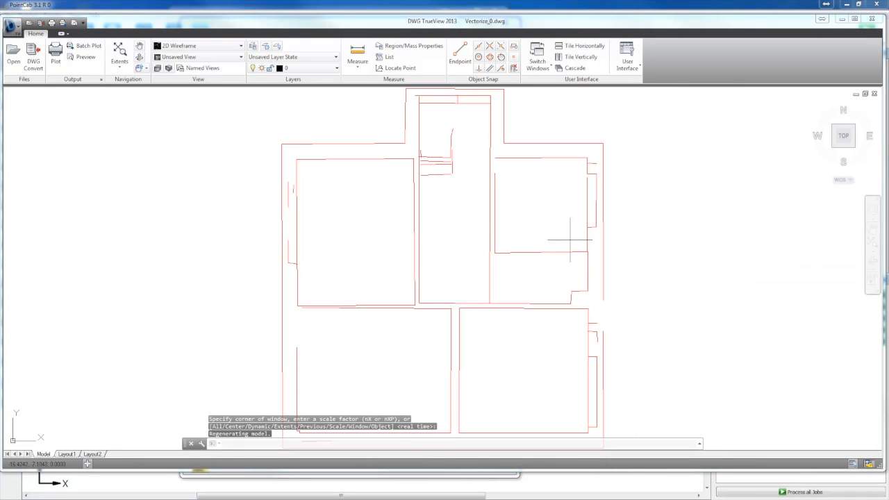
mouse_move(136, 205)
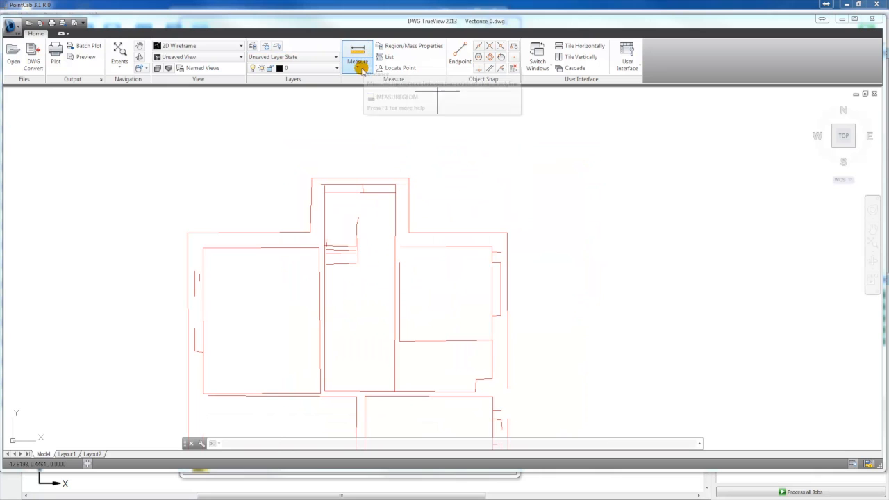
left_click(357, 61)
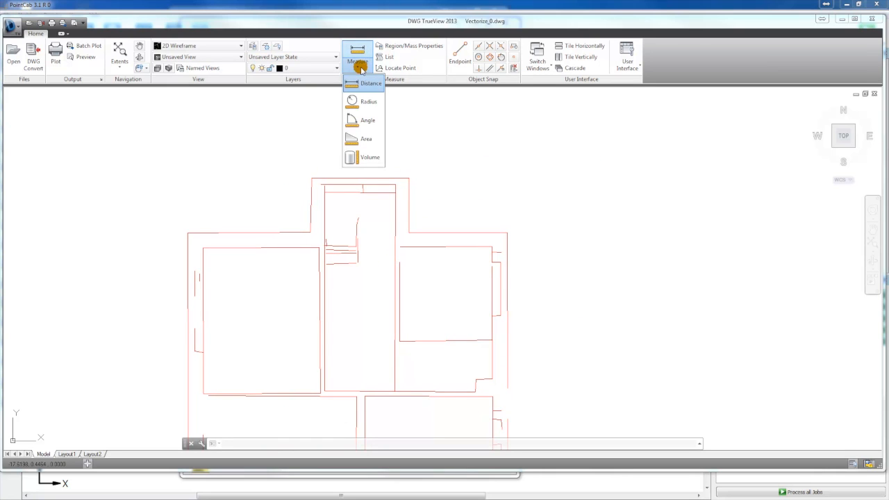